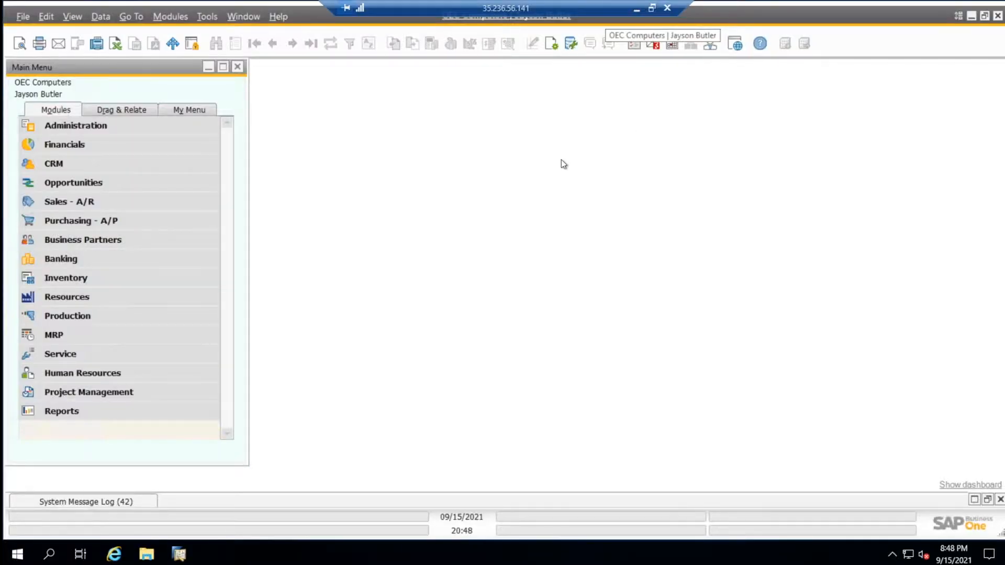
Reach the UI Configuration Template window through Administration > Utilities.
left_click(75, 126)
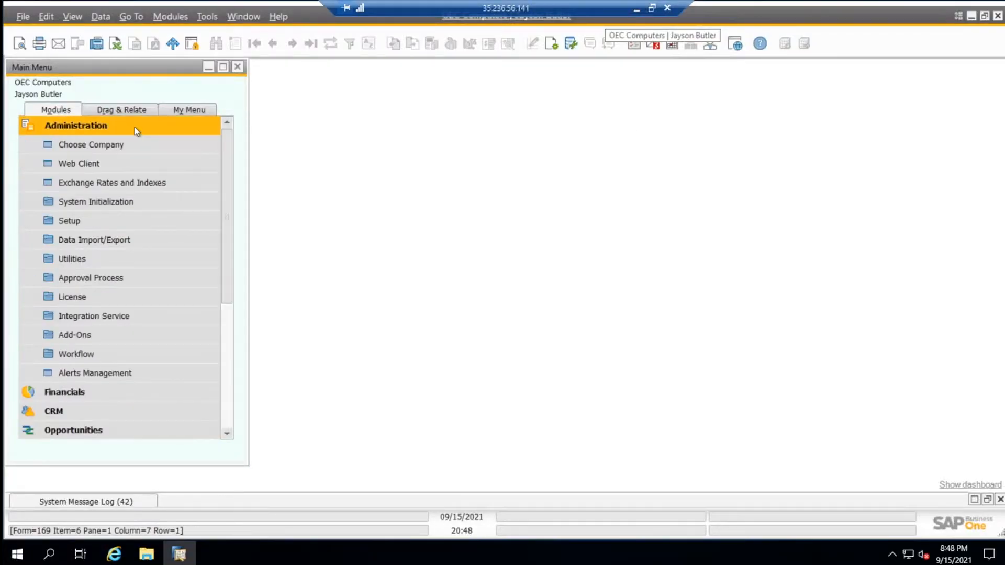
left_click(71, 259)
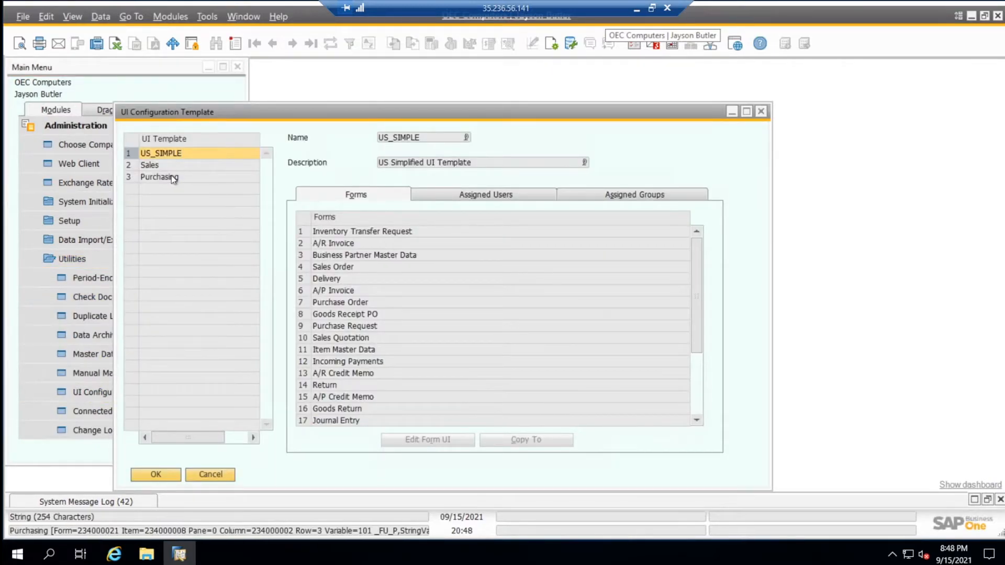
Select the Sales template's Sales Order form and bring it into UI Edit Mode.
left_click(150, 165)
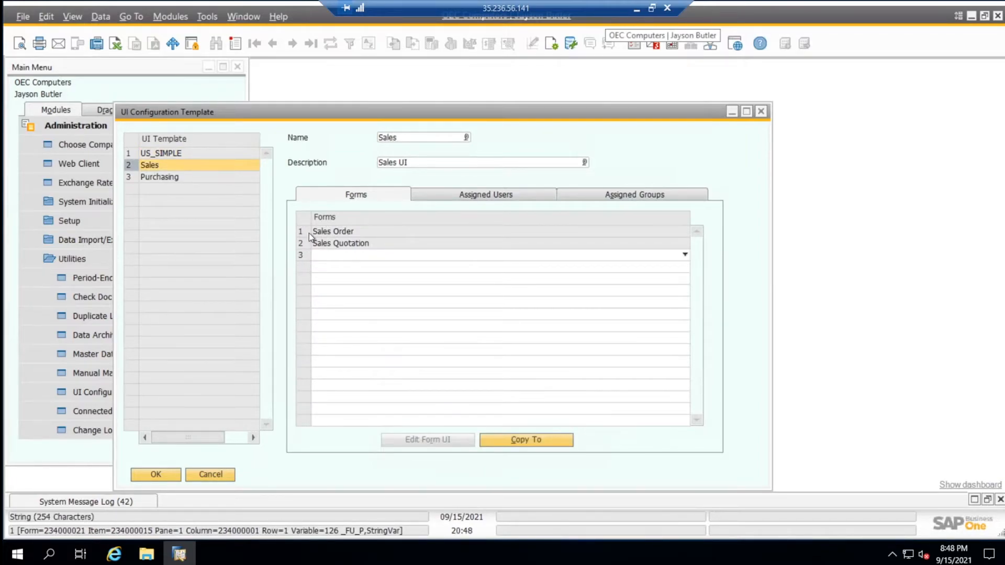
left_click(333, 232)
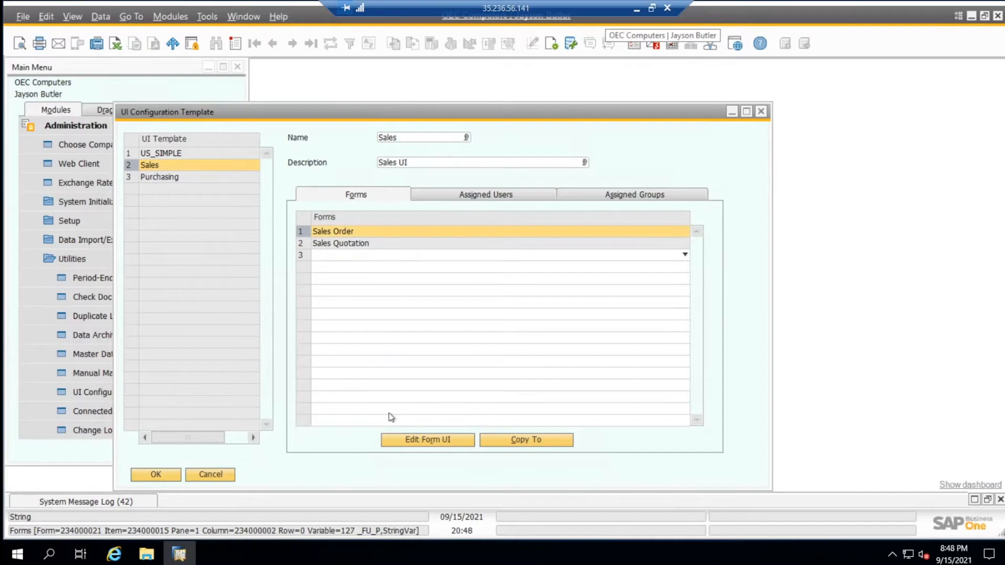
left_click(427, 440)
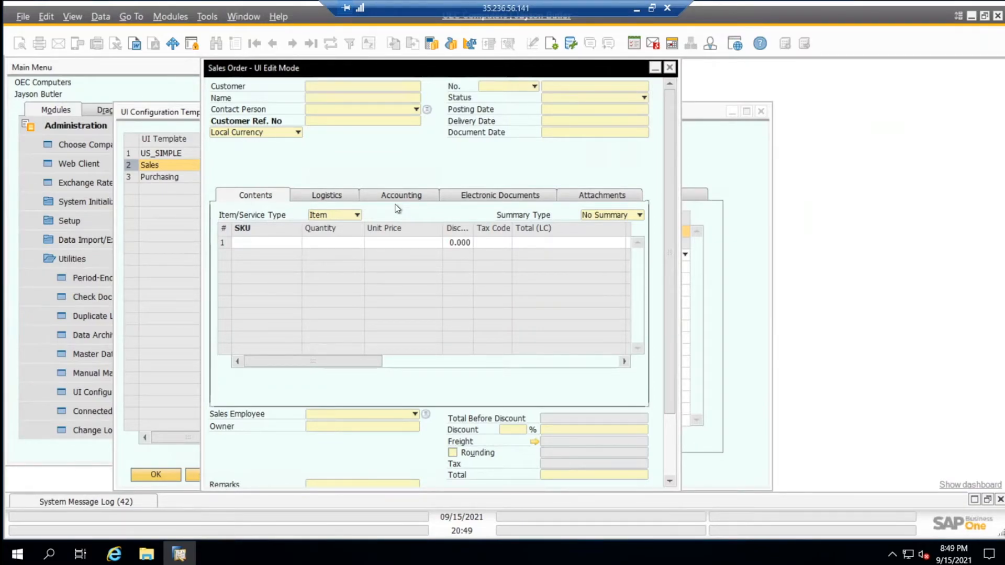
mouse_move(609, 44)
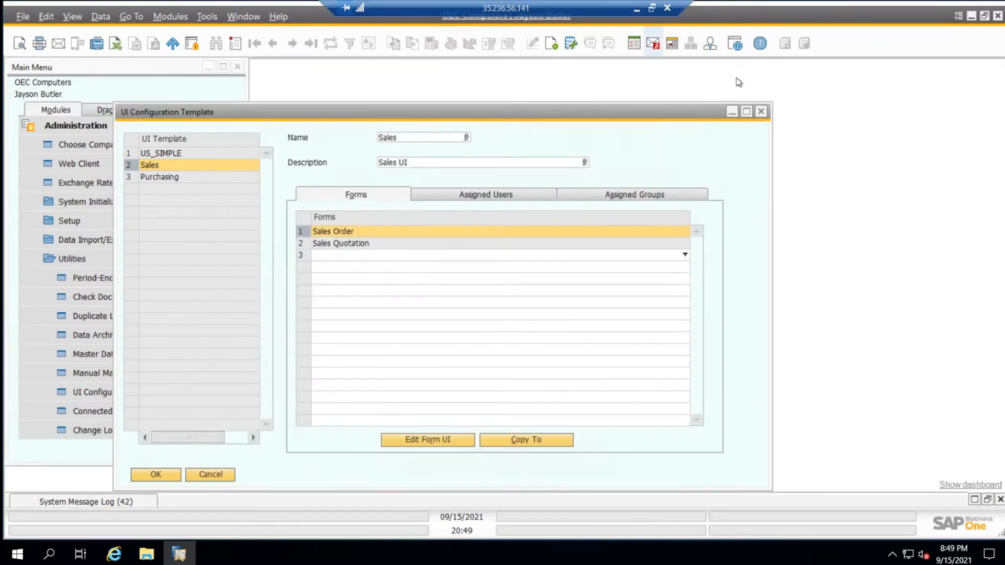
Confirm the template window with OK and start a new Sales Order from Sales - A/R.
left_click(210, 475)
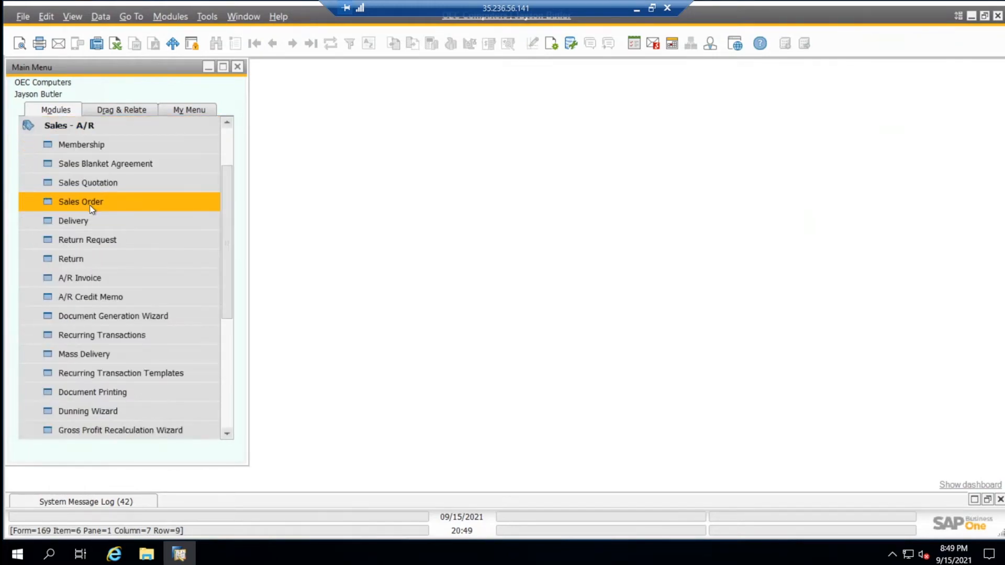
double_click(80, 202)
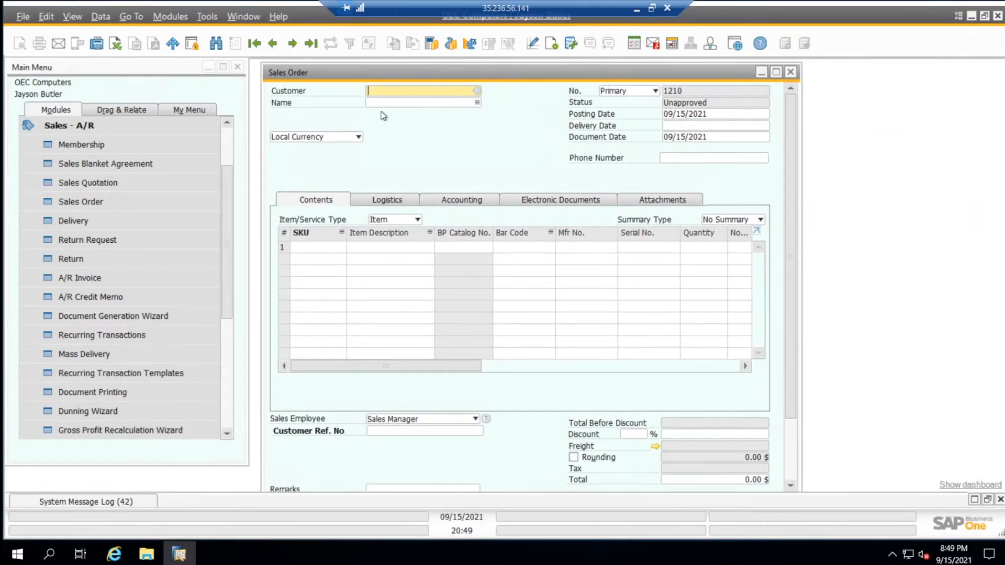
mouse_move(379, 126)
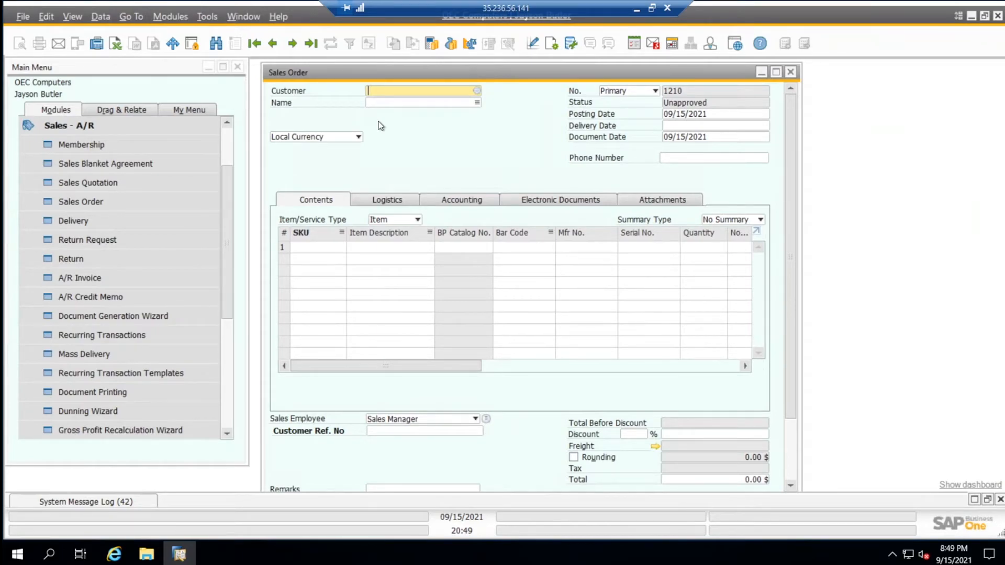
mouse_move(373, 151)
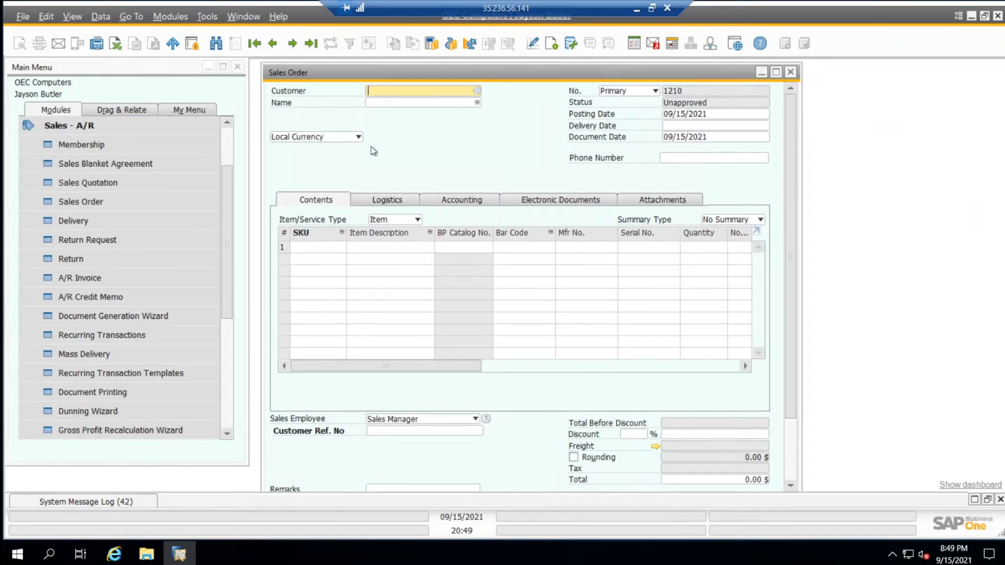
mouse_move(429, 165)
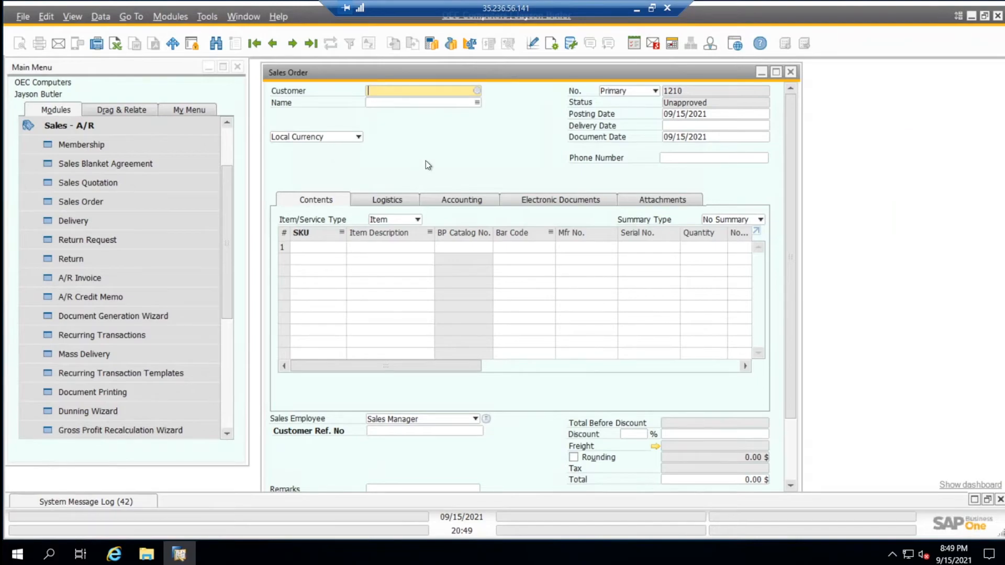
mouse_move(555, 43)
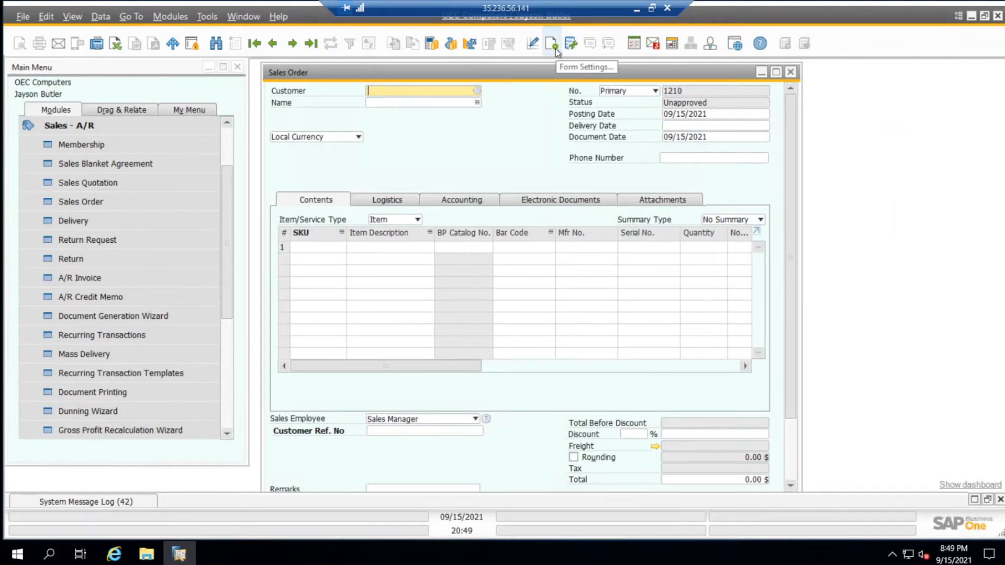
Switch the regular Sales Order into UI Edit Mode via Tools > Edit Form UI.
left_click(555, 43)
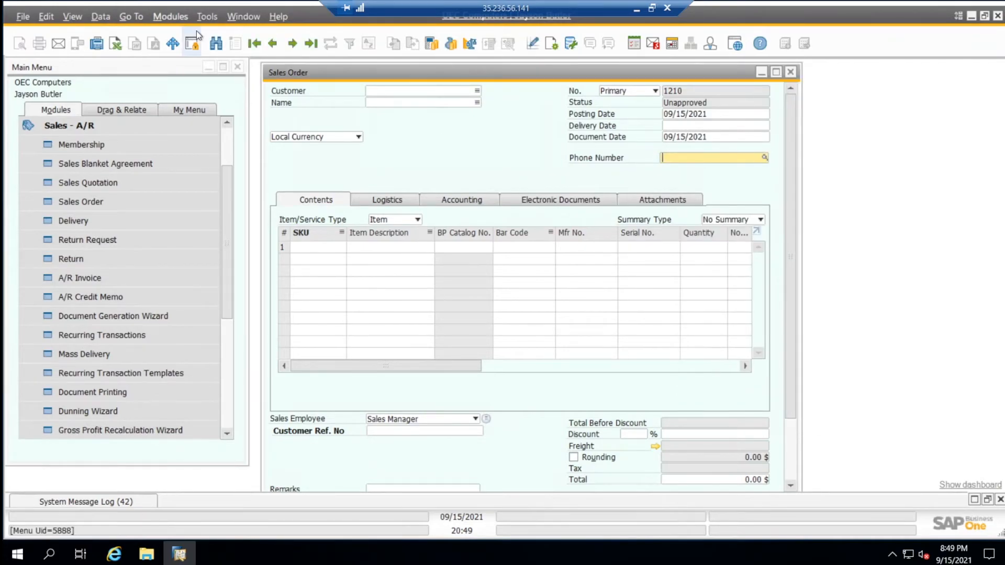
left_click(207, 17)
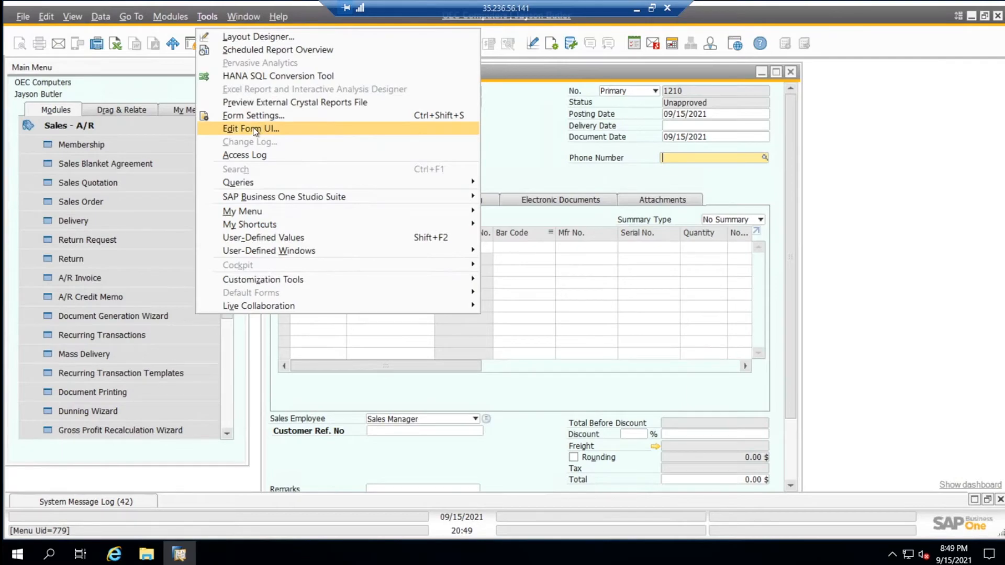
left_click(251, 129)
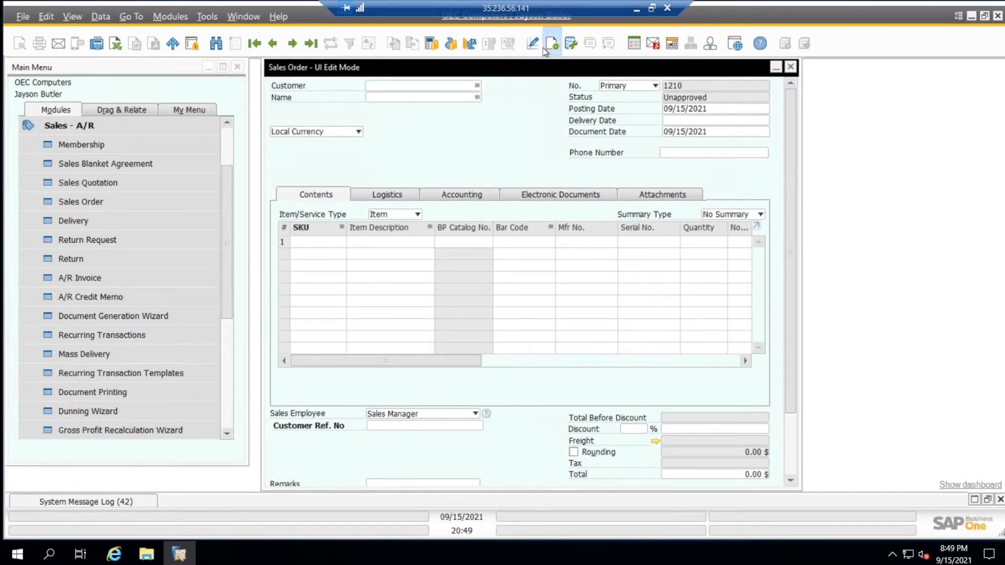
In Form Settings UI Elements, tick Visible for the Contact Person field.
left_click(553, 44)
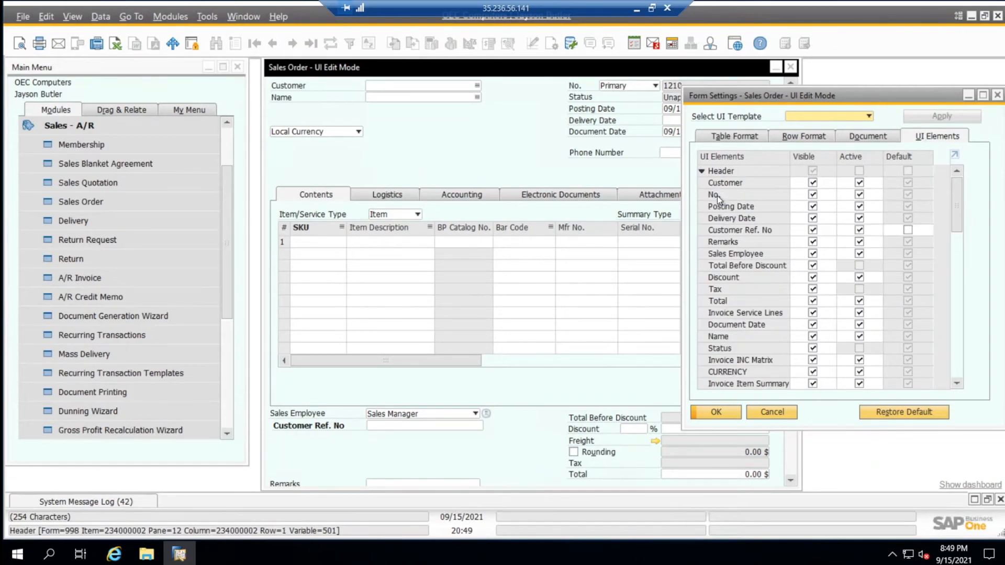
scroll("down", 3)
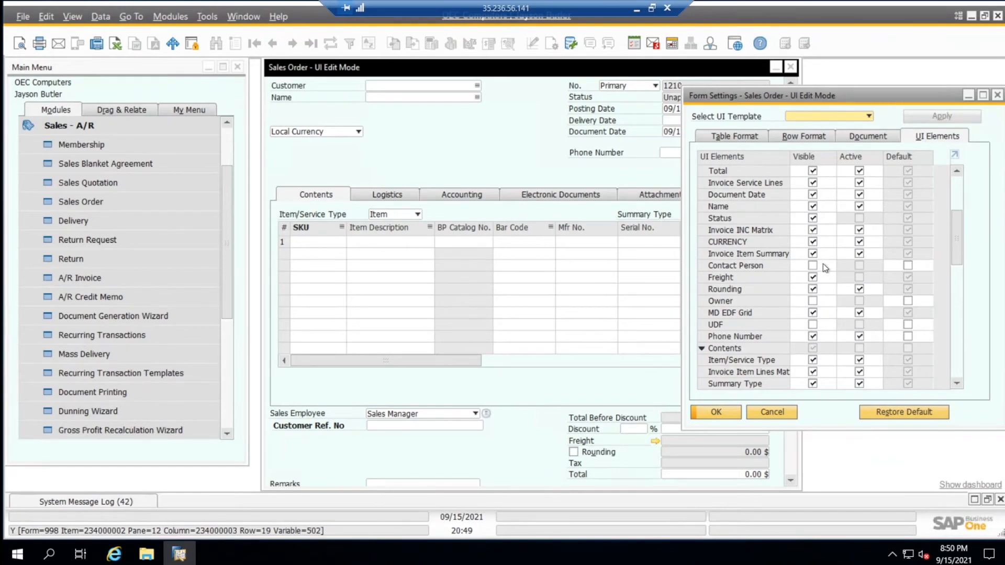
left_click(813, 266)
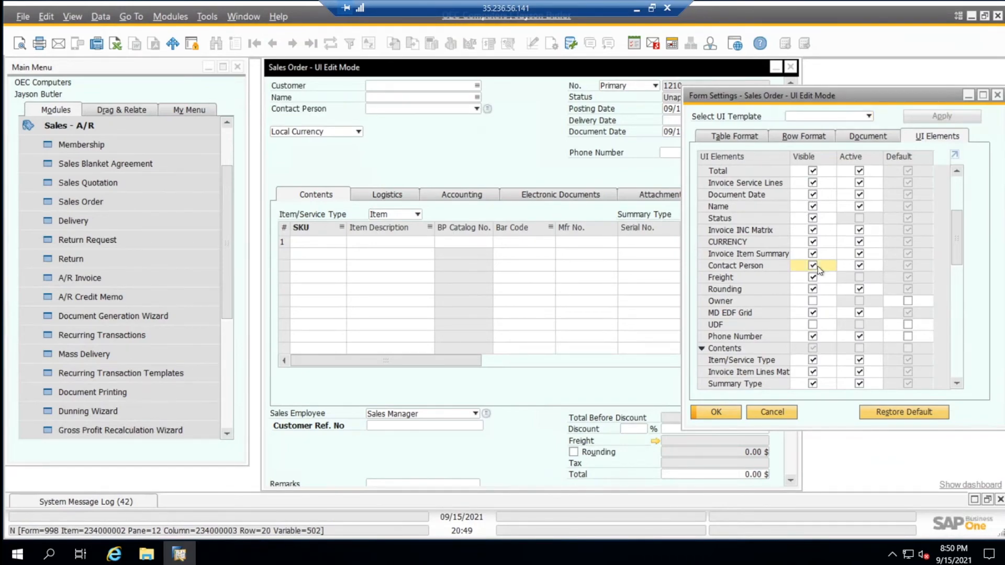